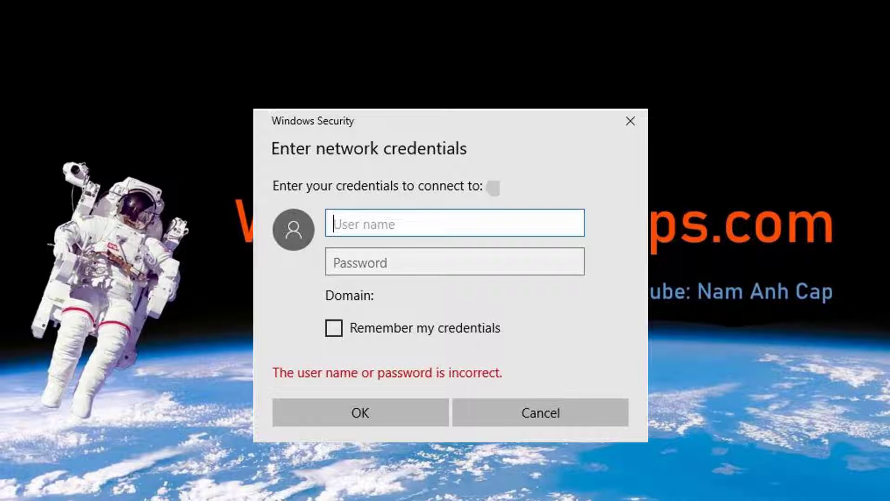
Dismiss the Windows Security prompt reporting an incorrect user name or password.
click(539, 413)
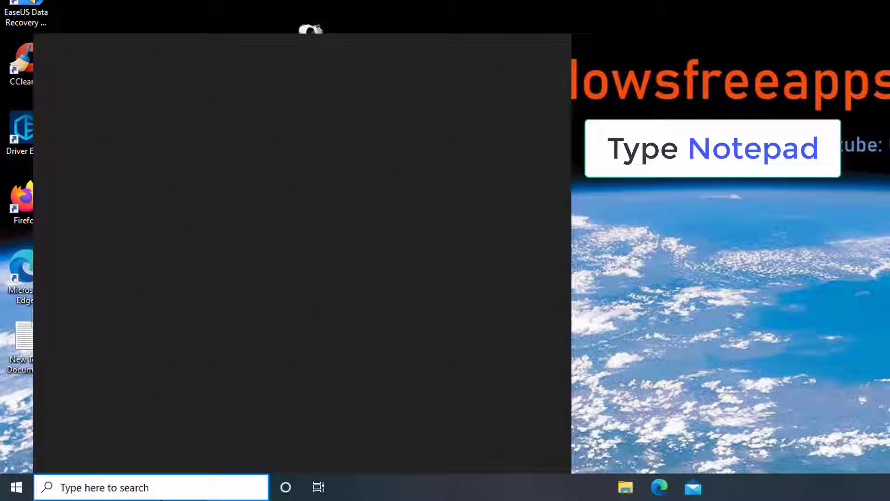
Search for 'notepad' and launch Notepad from the results.
text(notepad)
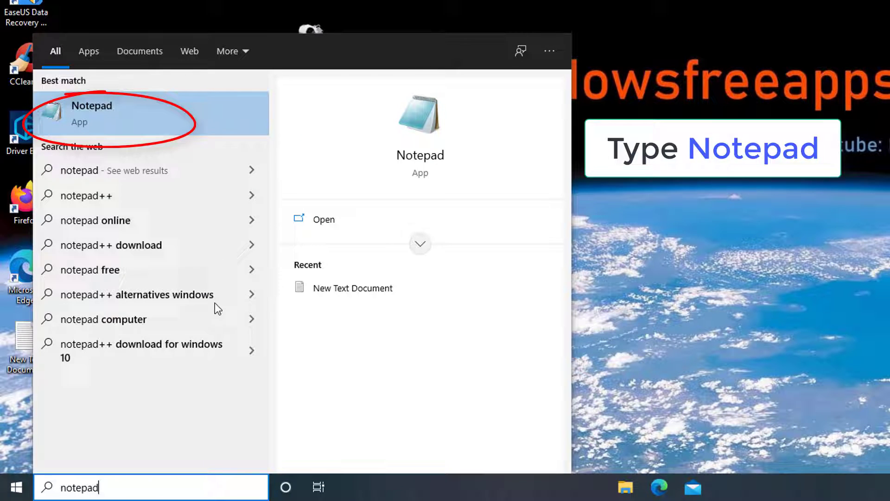
click(113, 114)
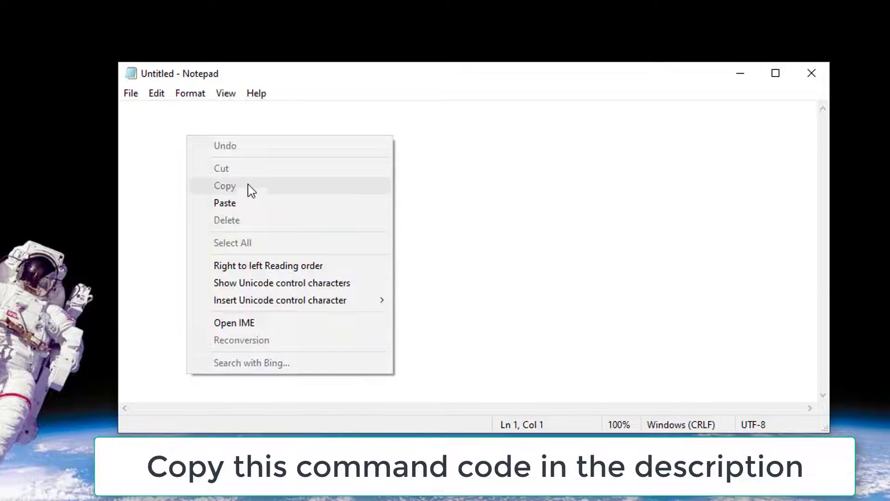
Paste the cmdkey batch script into Notepad and bring up Save As.
click(224, 202)
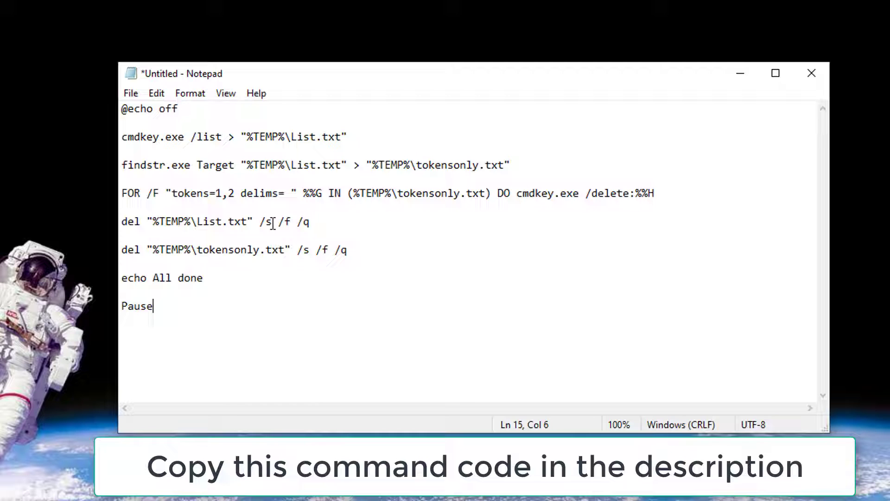
click(131, 93)
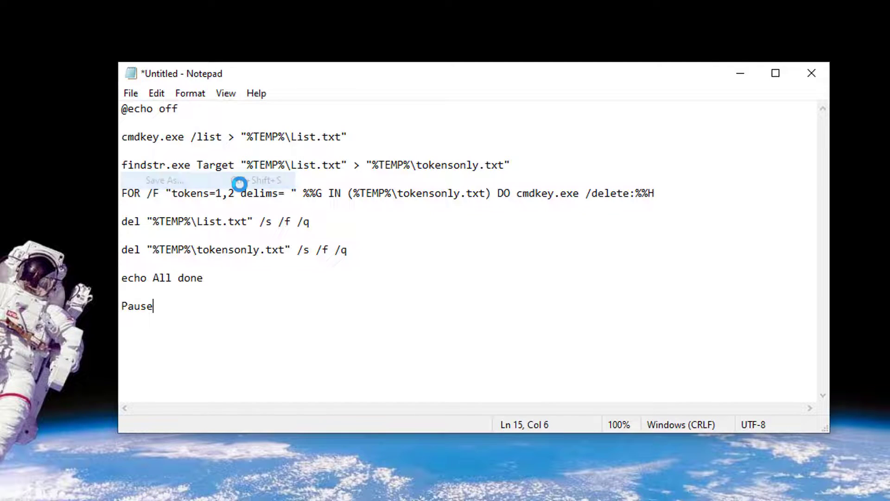
click(165, 180)
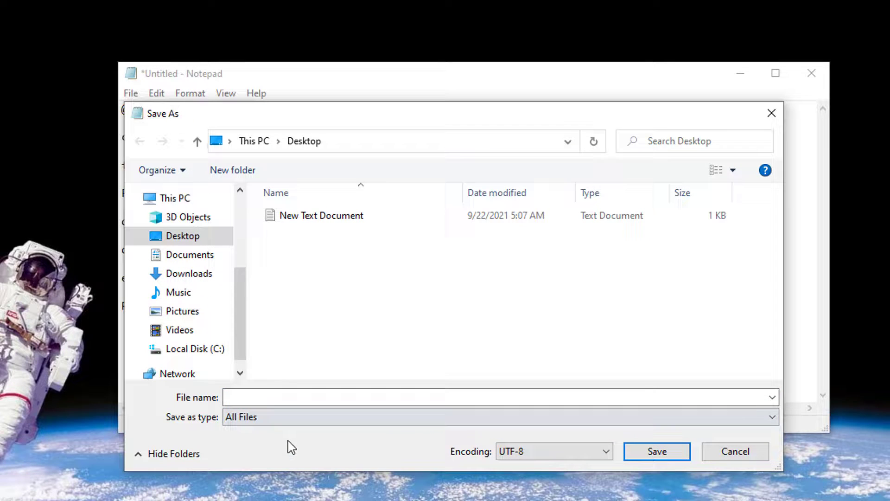
Save the script to the Desktop as ClearCredentials.bat and close Notepad.
text(ClearCredentials.bat)
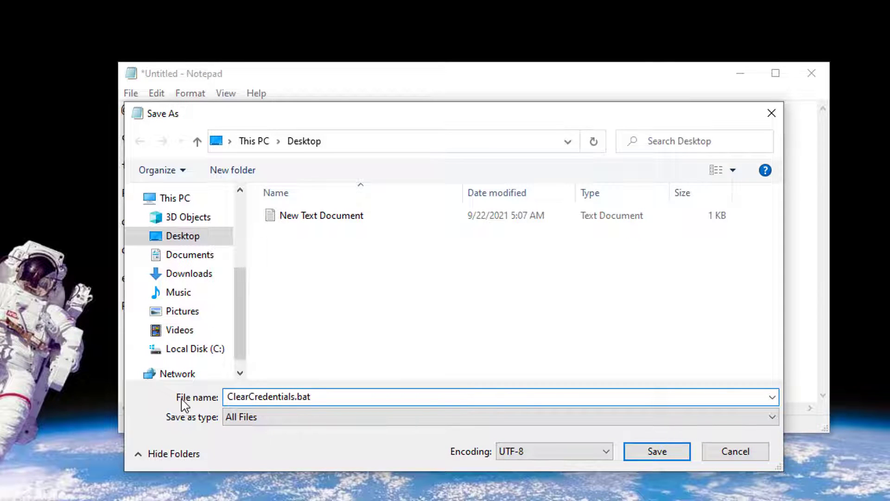
click(657, 451)
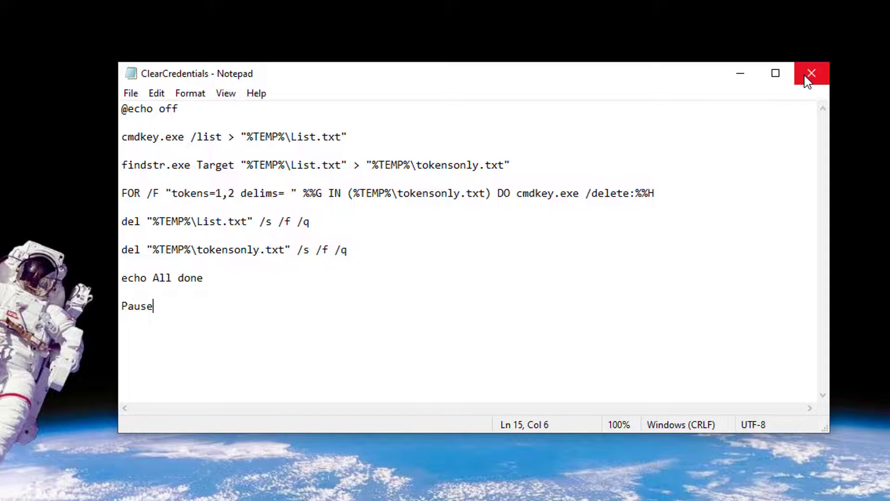
click(812, 74)
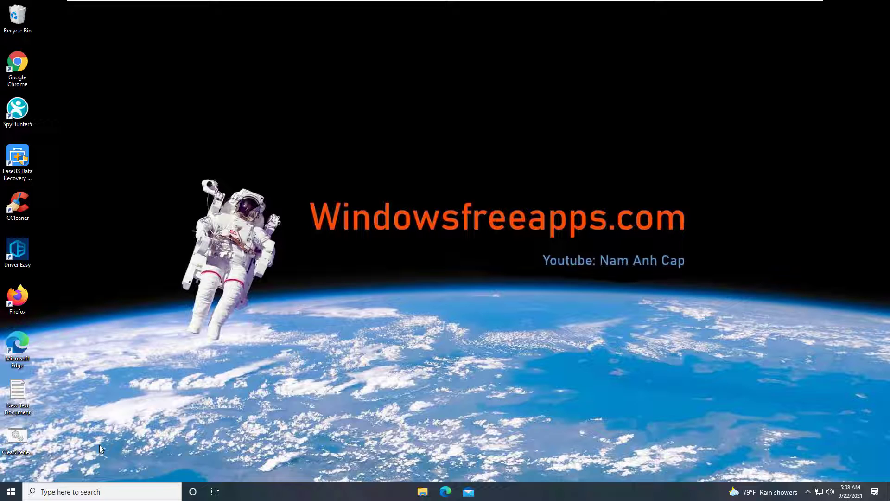
Run ClearCredentials.bat as administrator, approve the prompt, and close it after 'All done'.
drag(17, 438, 123, 68)
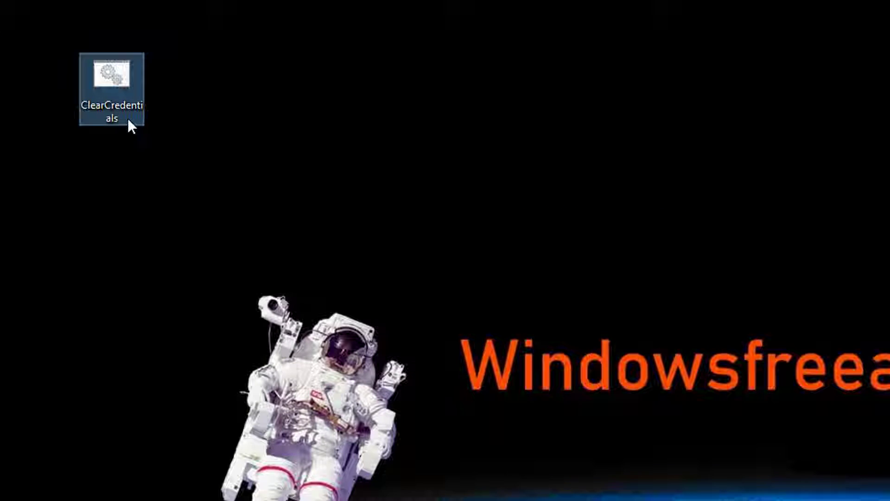
right_click(111, 88)
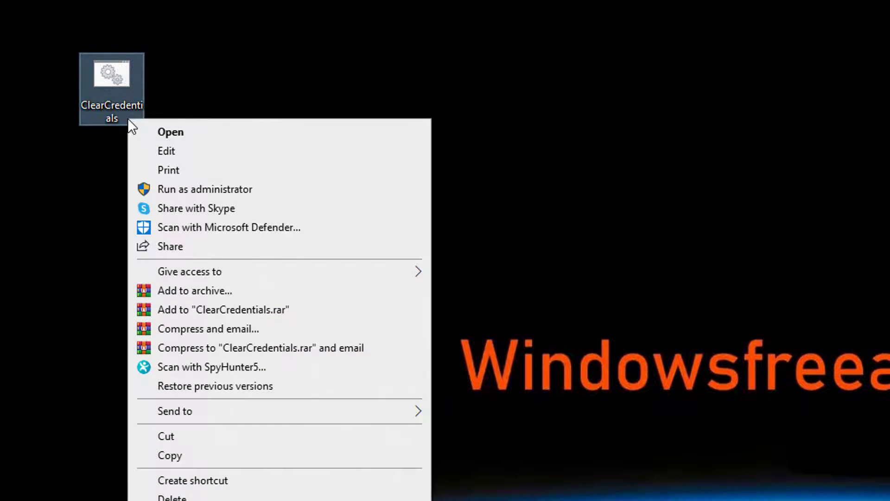
mouse_move(264, 199)
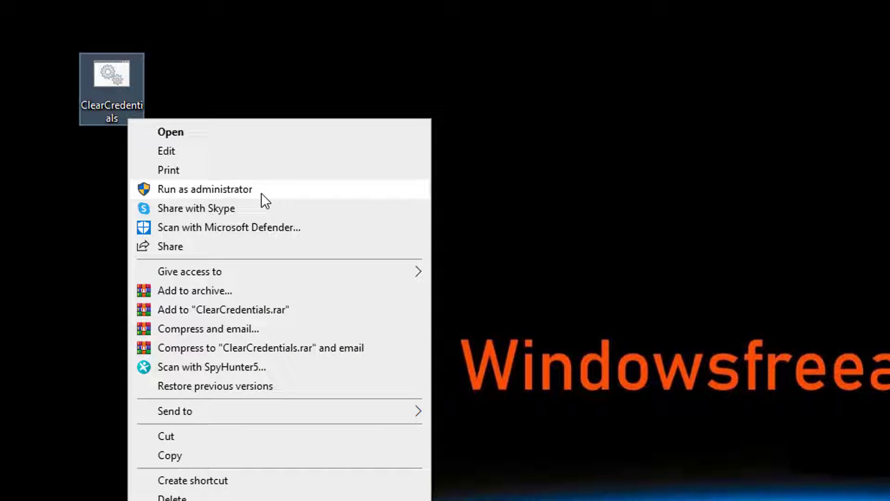
click(205, 189)
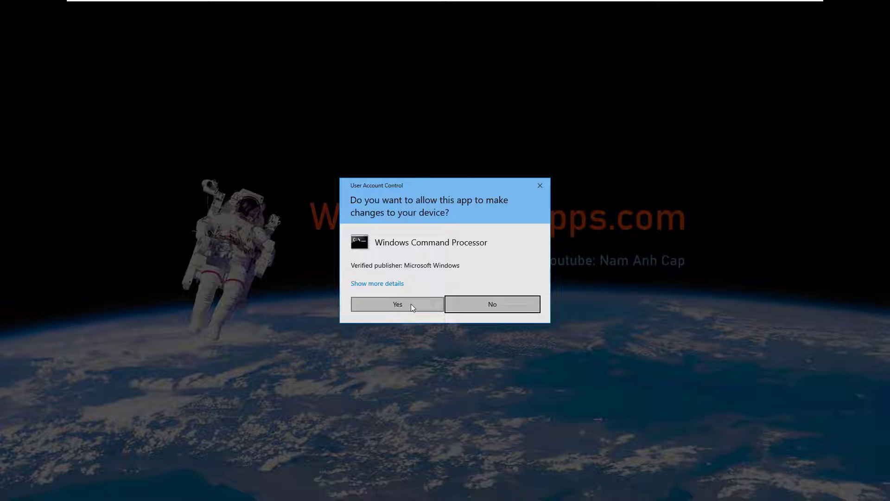
click(397, 303)
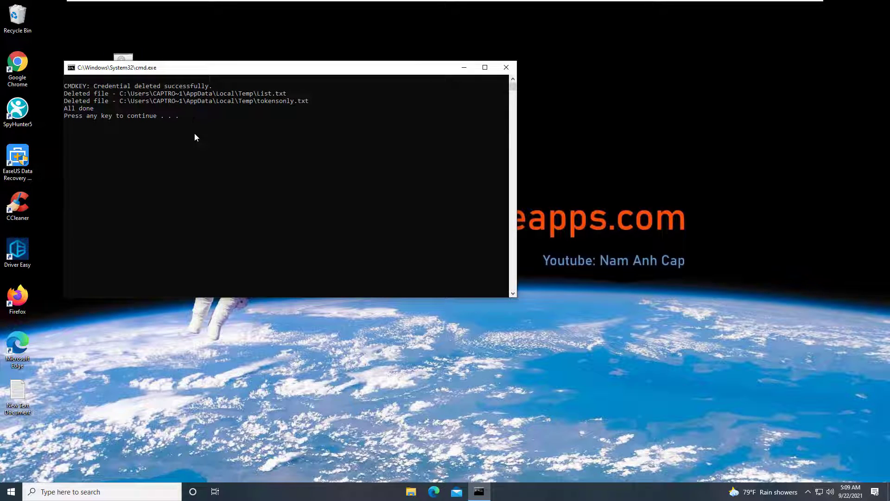
key(enter)
text(services.msc)
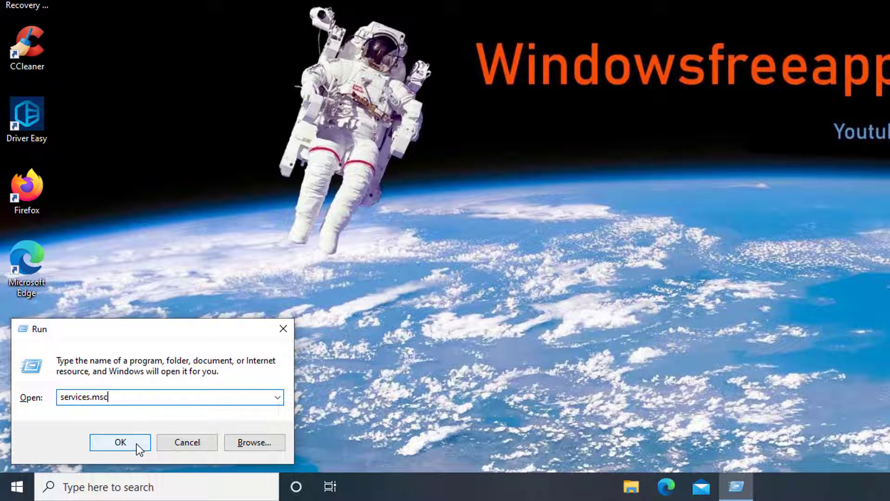
Launch services.msc and set Credential Manager's startup type to Disabled.
click(119, 442)
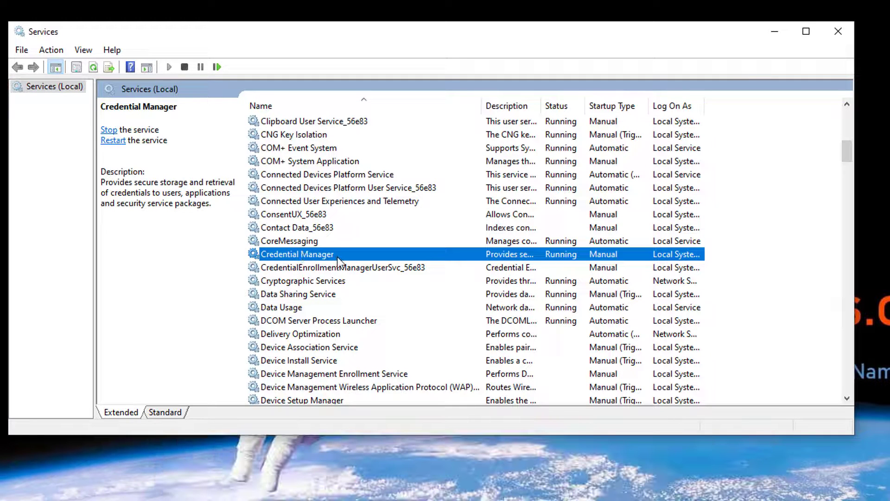
double_click(297, 253)
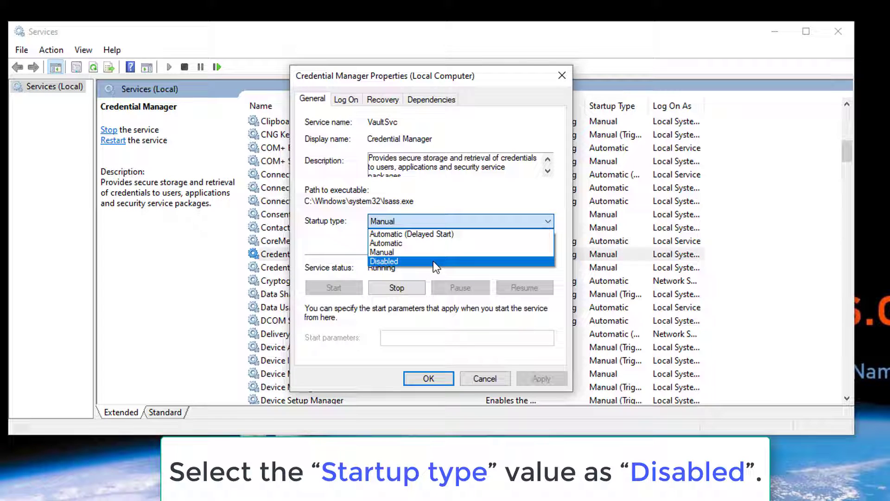
click(383, 261)
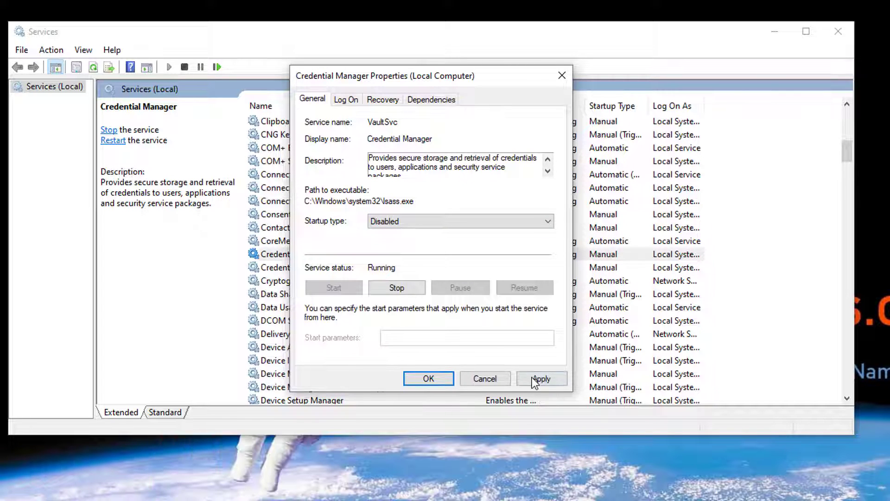
click(429, 378)
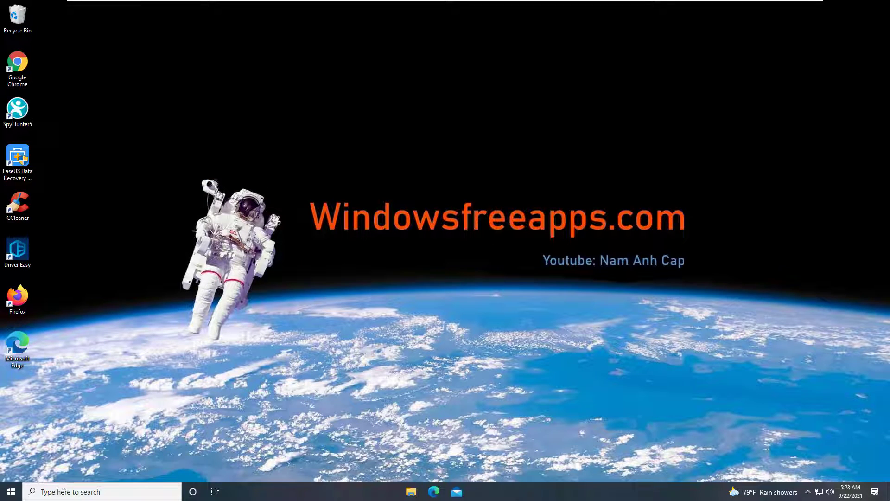
Restart the computer, then search 'control p' and open Control Panel.
click(10, 491)
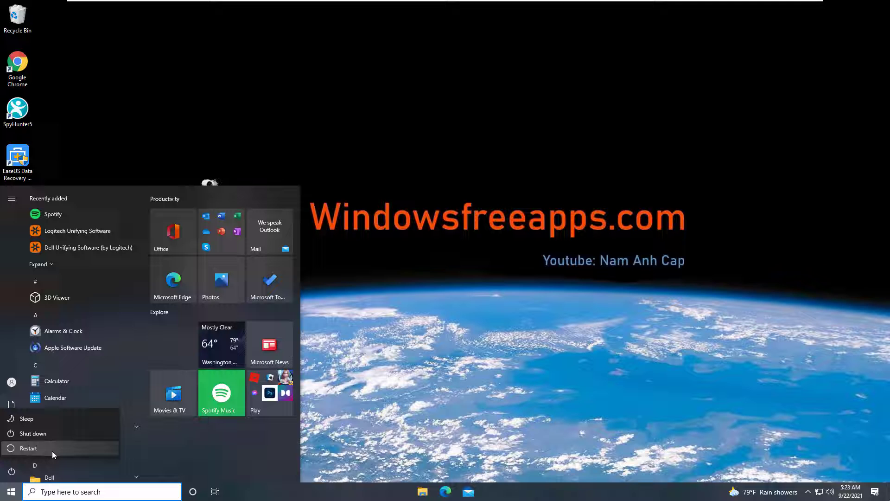
click(28, 448)
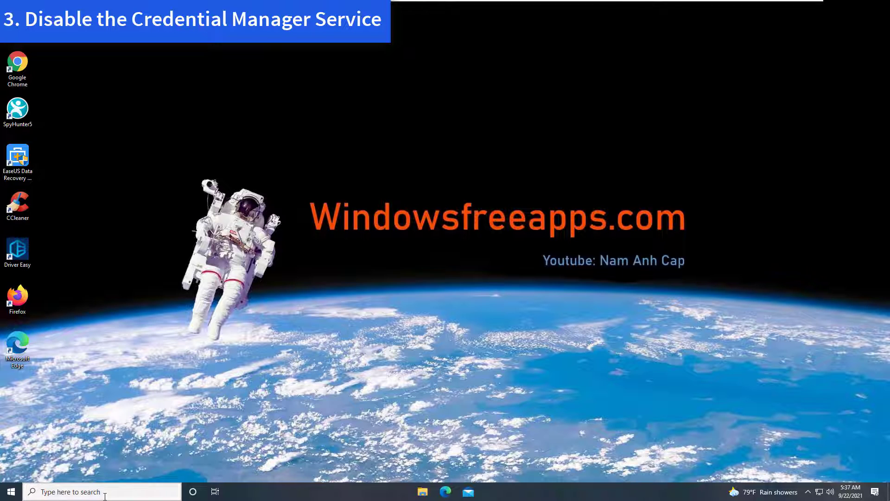
text(control panel)
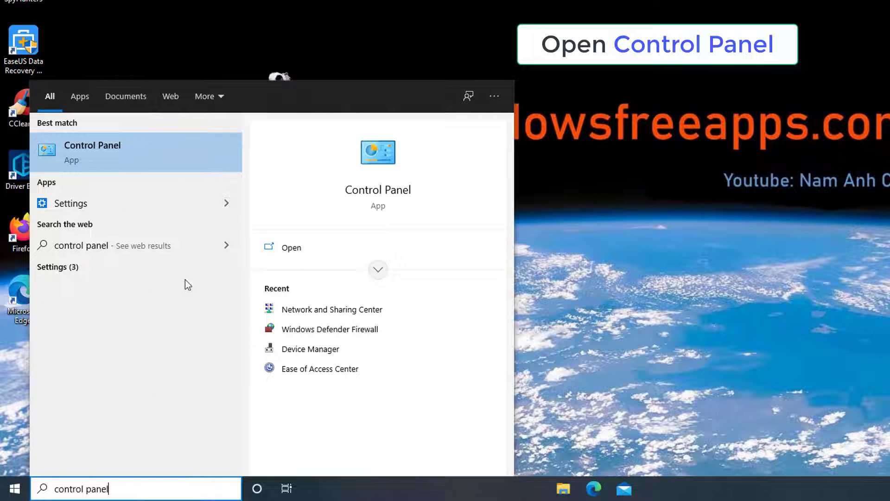
click(92, 152)
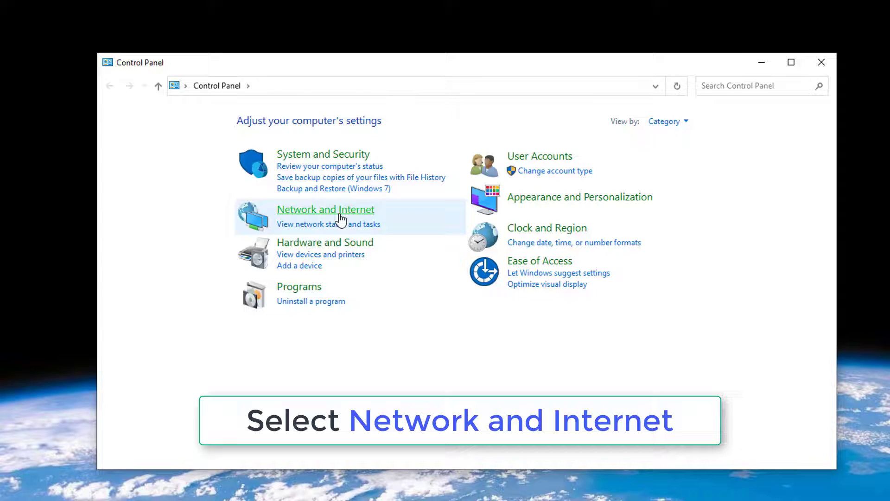
Navigate Network and Internet > Network and Sharing Center > Change advanced sharing settings.
click(325, 210)
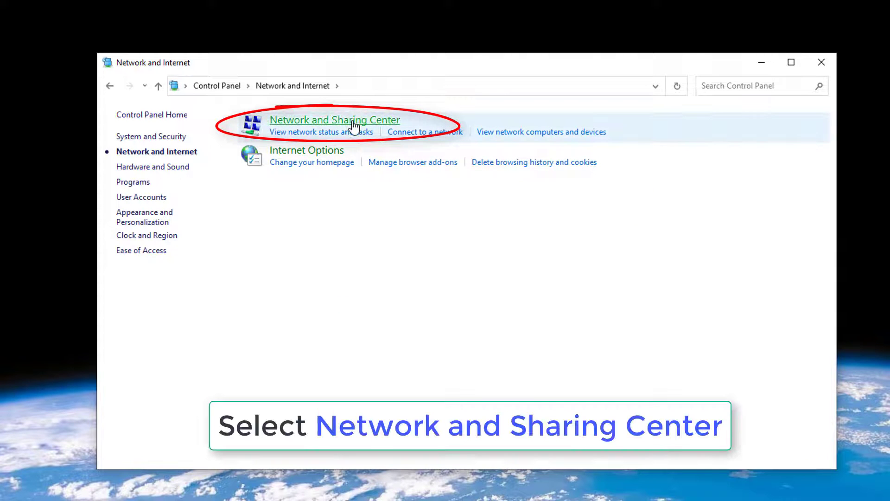
click(335, 119)
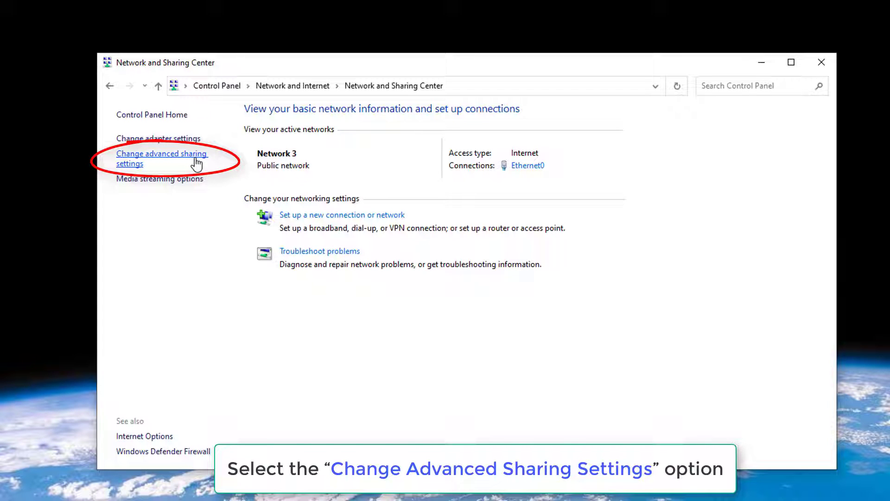
click(162, 159)
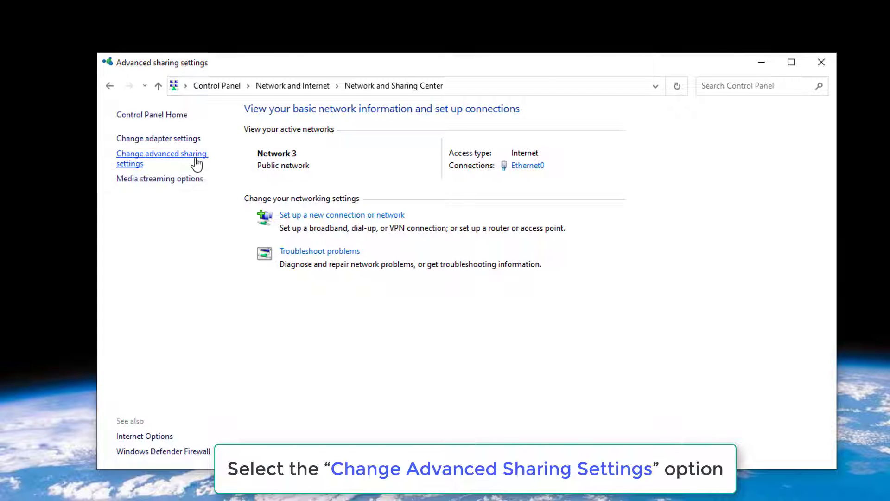
click(161, 159)
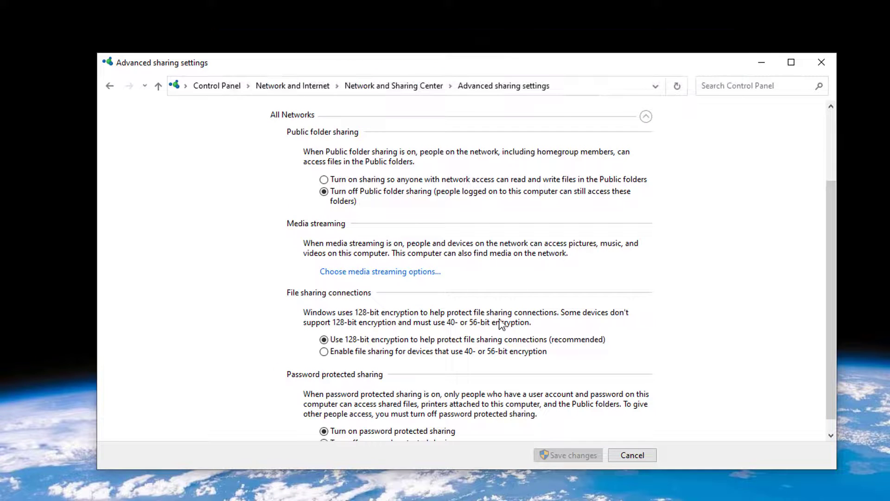
Select 'Turn off password protected sharing' under All Networks and save changes.
scroll(down, 3)
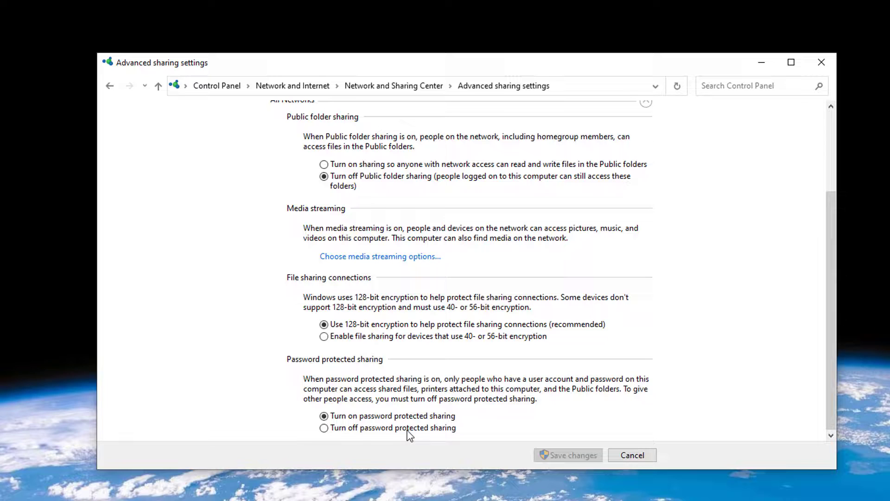
click(325, 428)
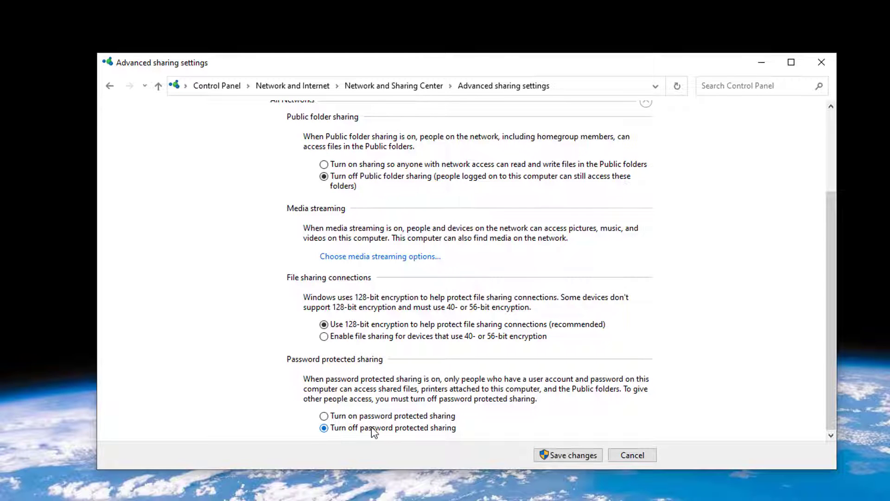
mouse_move(573, 454)
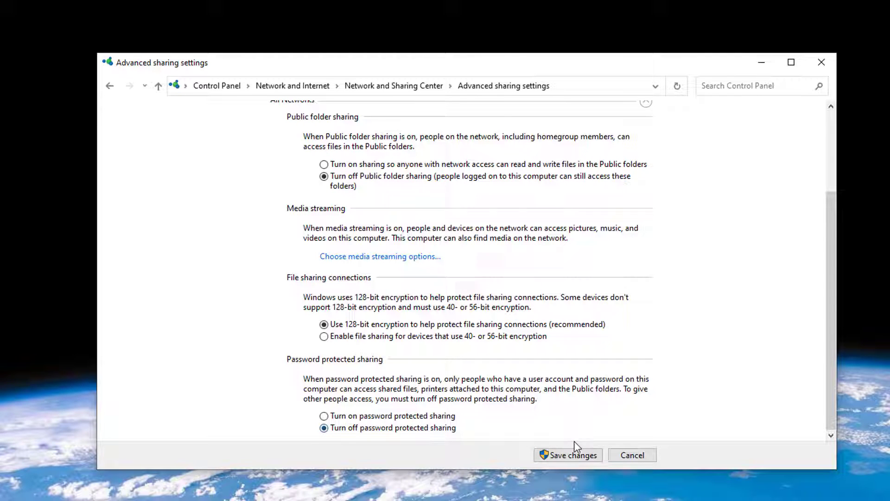
click(569, 455)
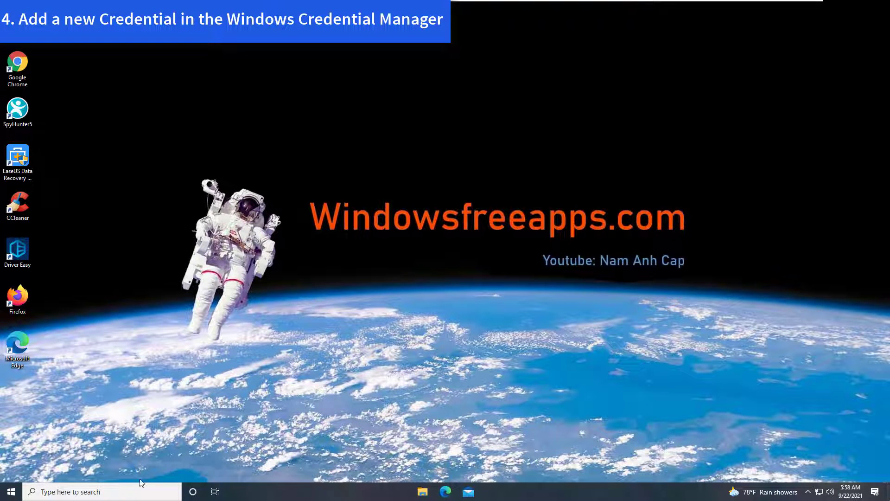
Search 'Credential Manager' and show the empty Windows Credentials list.
text(Credential Manager)
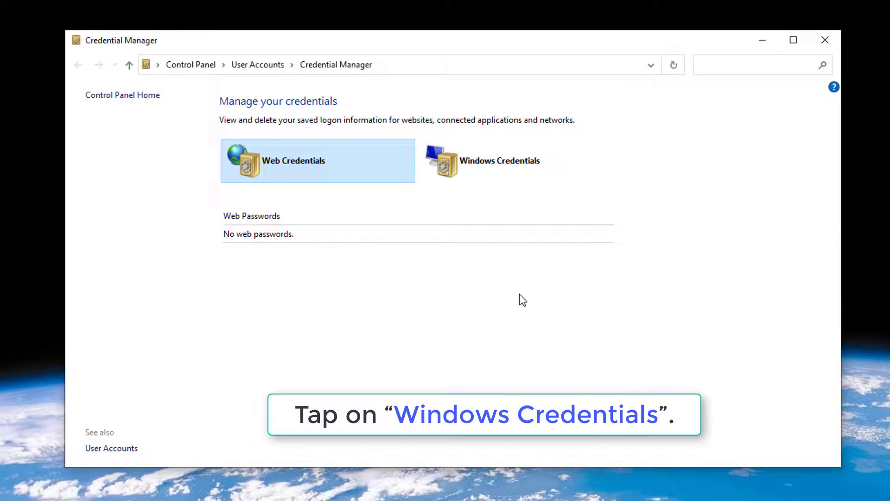
click(500, 160)
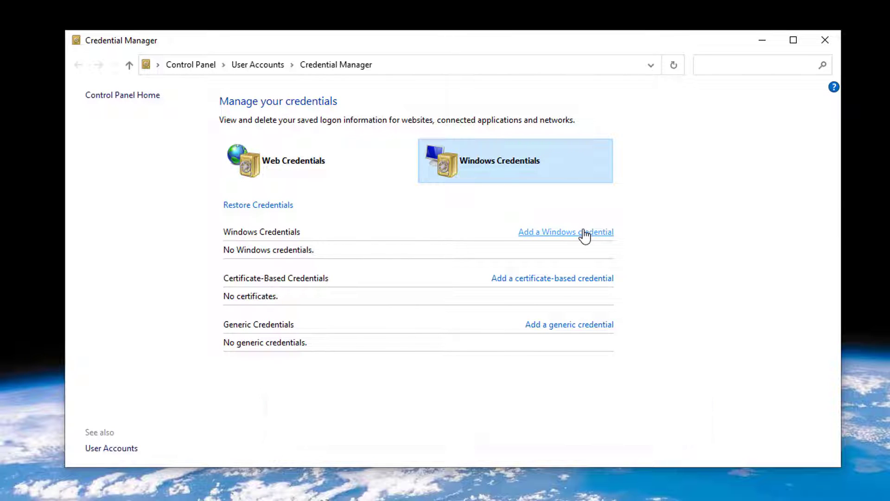
Save a Windows credential for 192.168.1.246 with user 'administrator' and expand its details.
click(566, 232)
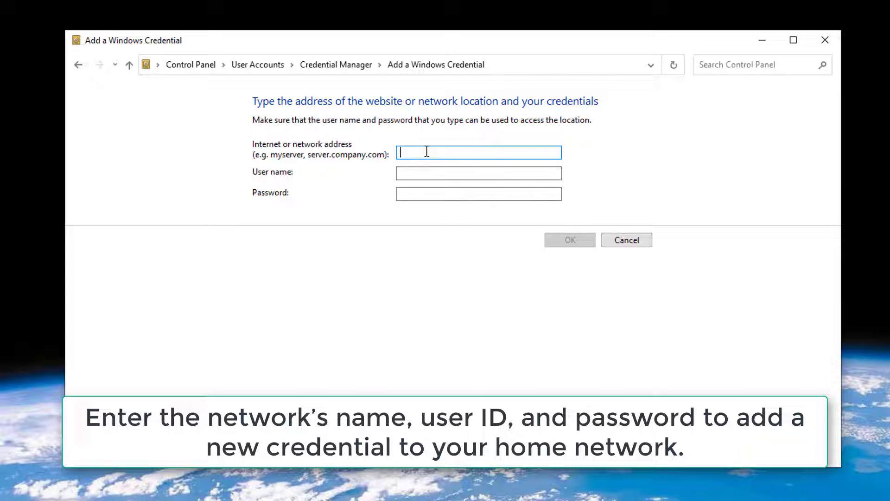
text(192.168.1.2)
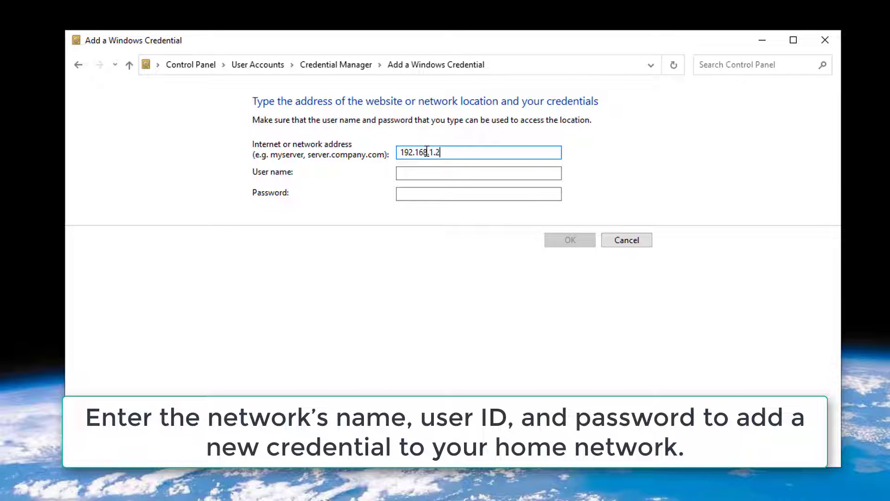
text(administrator)
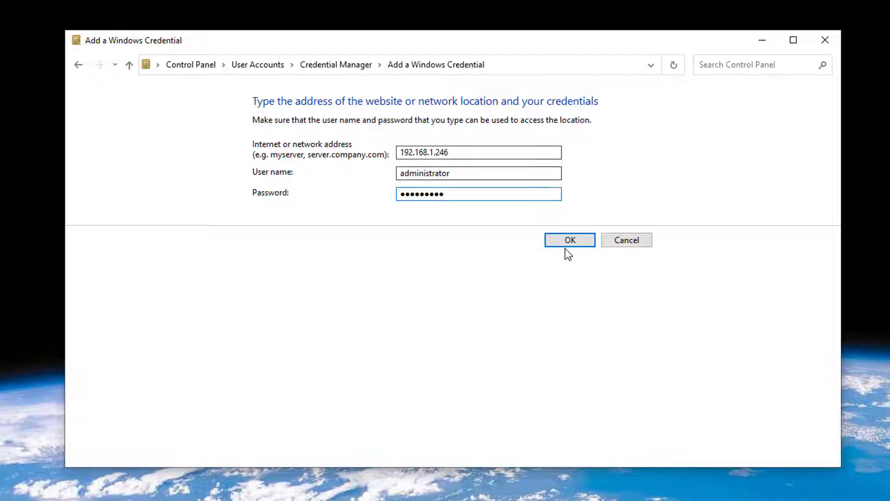
click(569, 240)
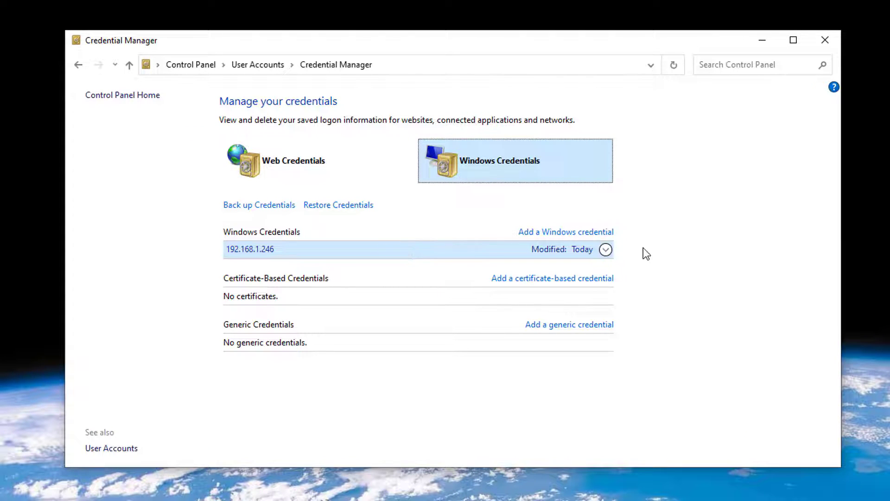
click(604, 249)
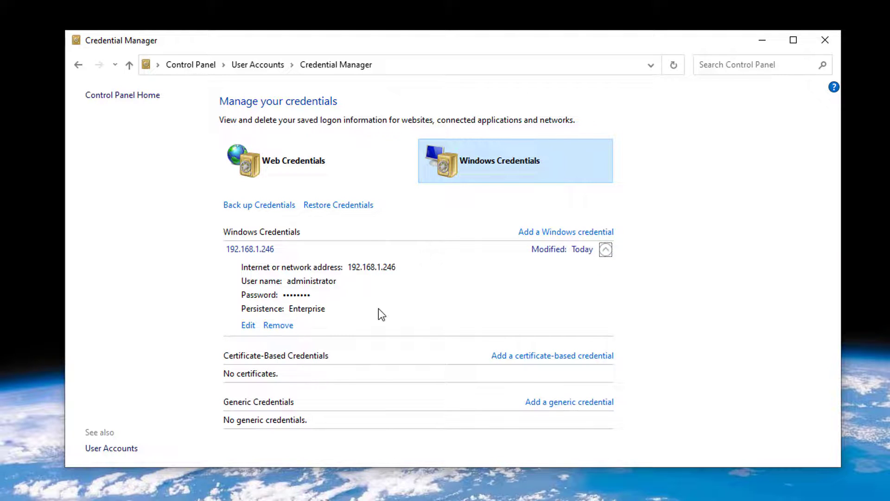